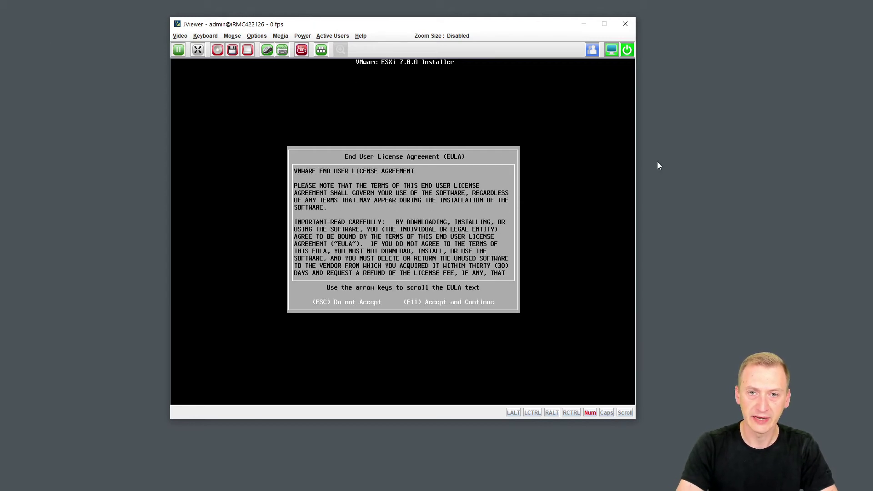
Step: Scroll through the ESXi 7.0.0 EULA and accept it with F11 to reach disk selection
key("Down")
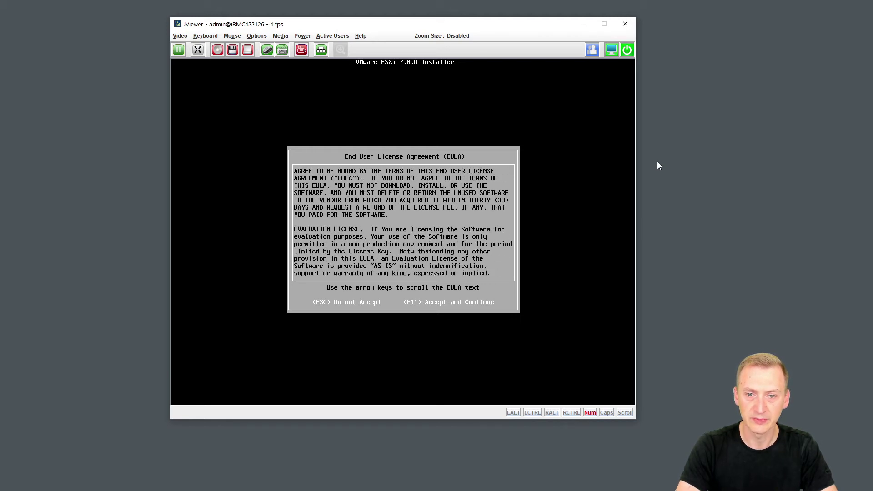
key("Down")
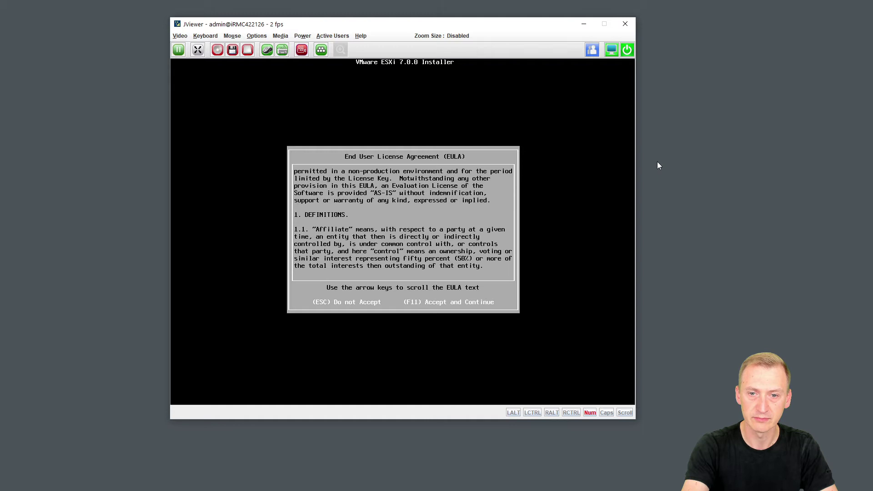
key("Down")
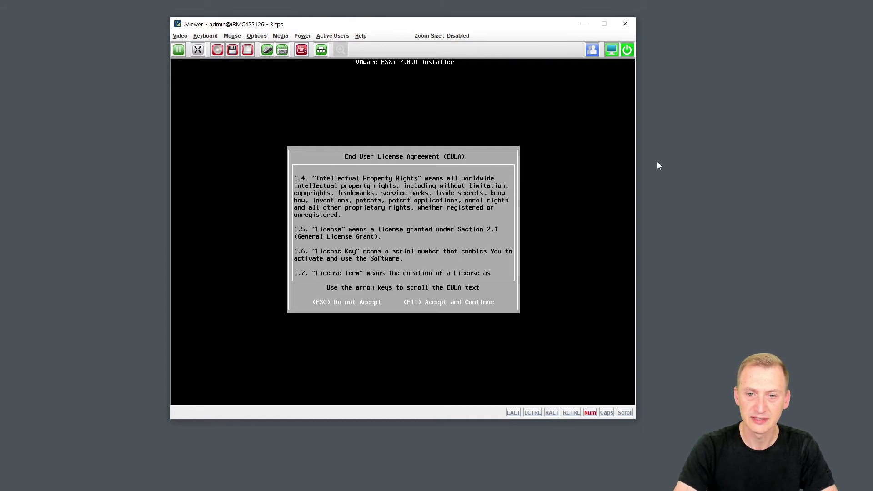
key("f11")
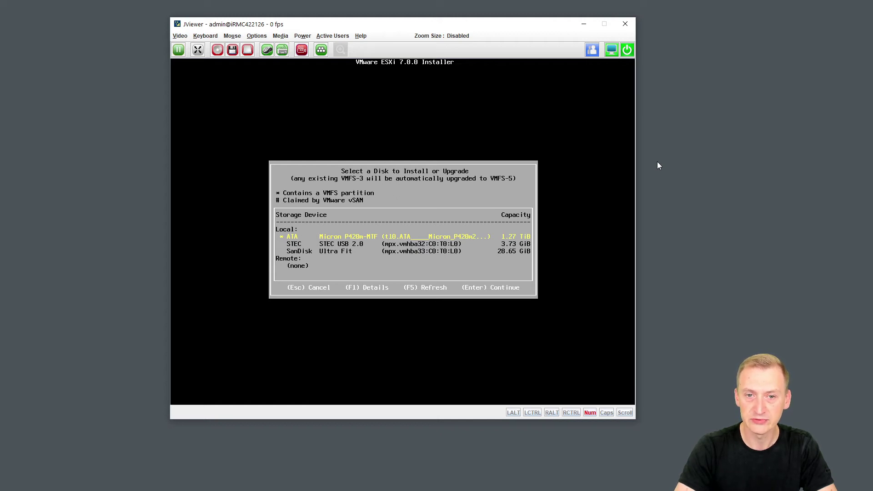
Step: Choose the SanDisk Ultra Fit drive as the install target and continue to the root password prompt
key("Down")
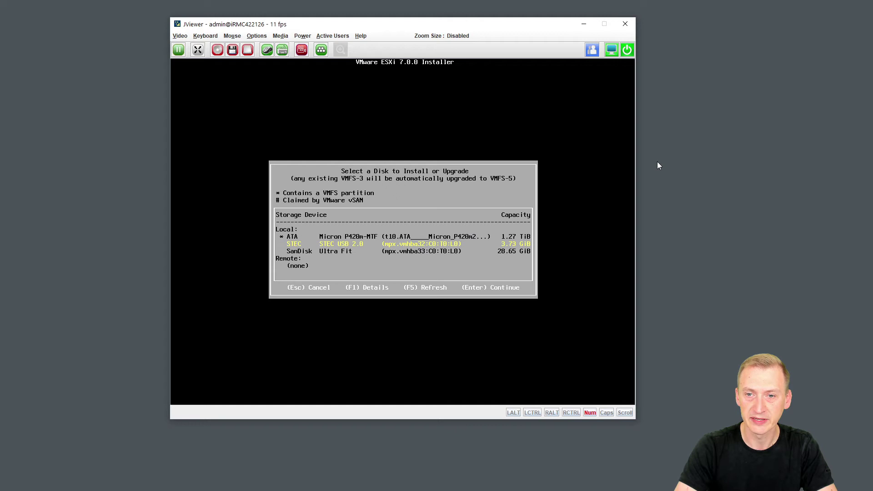
key("Down")
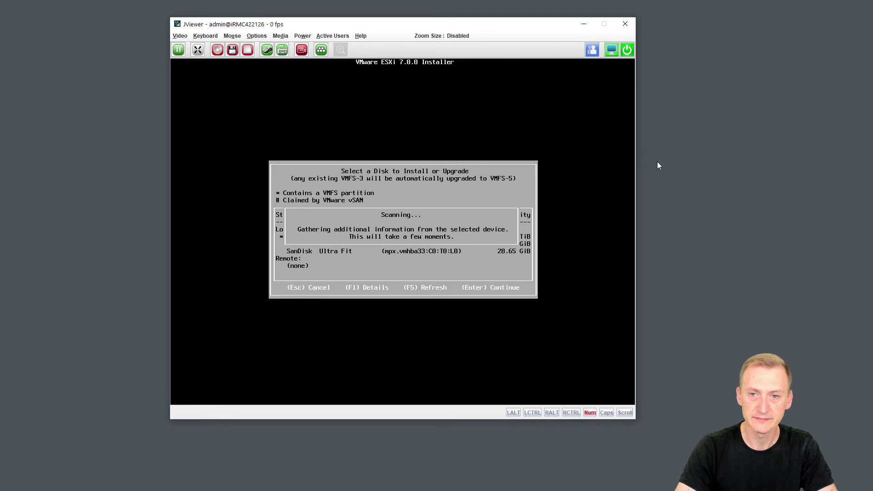
key("enter")
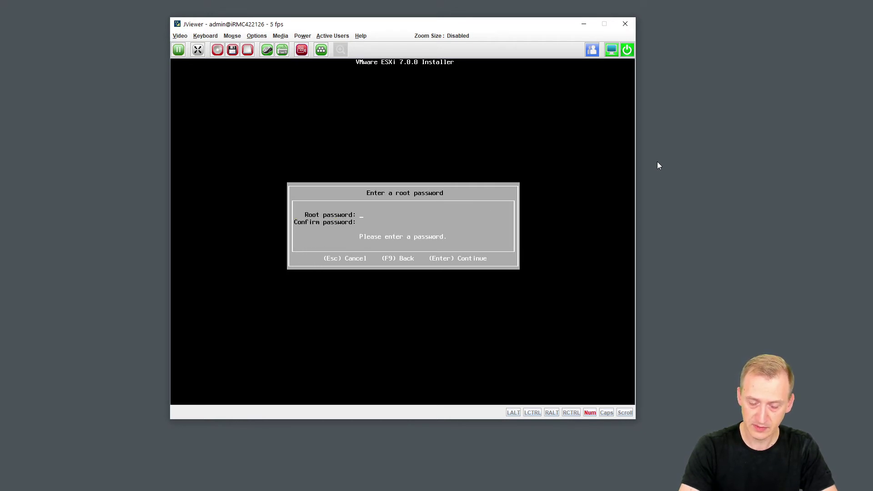
Step: Enter the root password in both fields until the installer reports 'Passwords match.'
type("*")
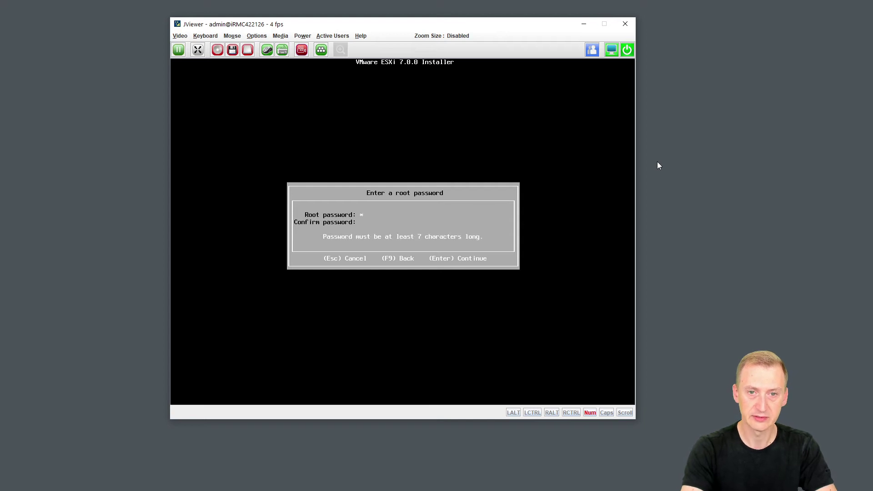
type("***")
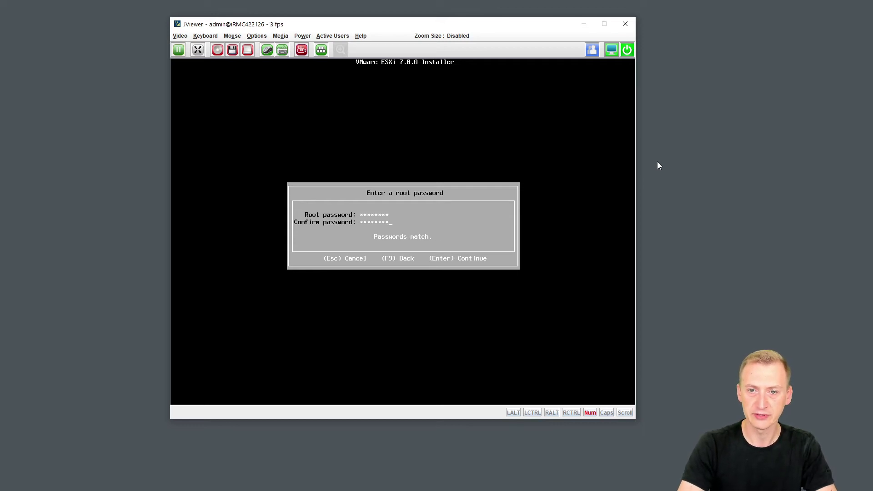
type("*")
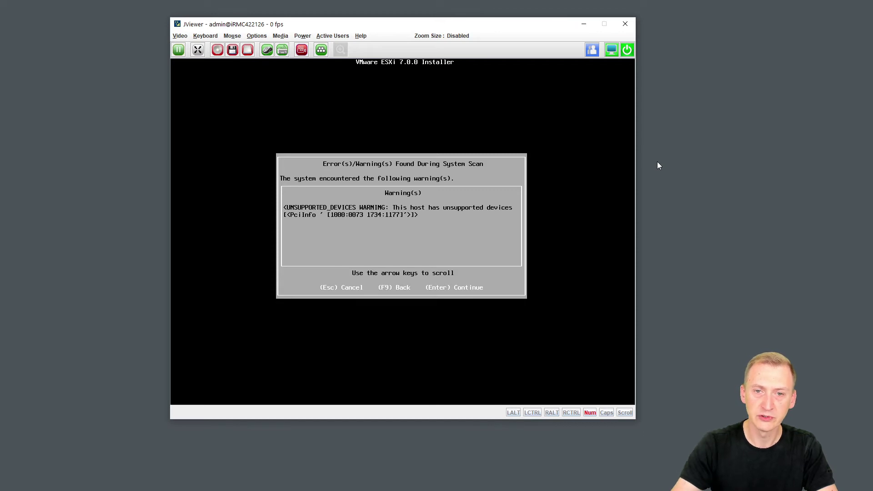
mouse_move(339, 222)
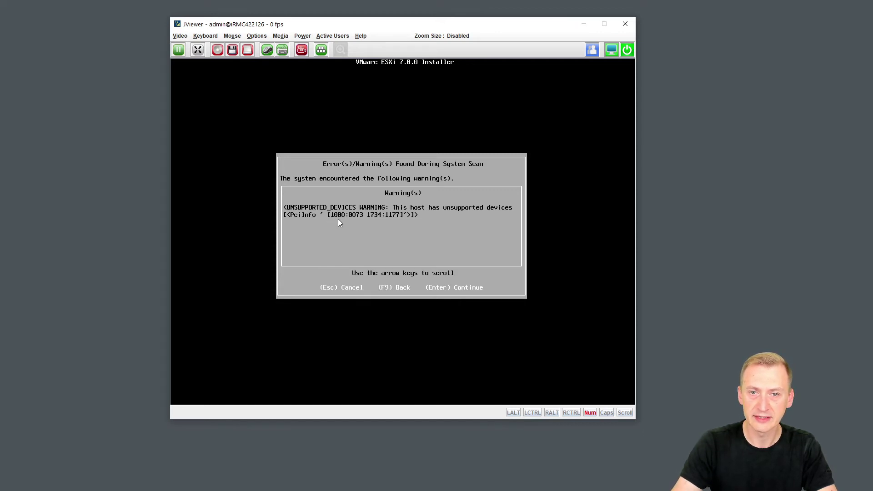
mouse_move(713, 217)
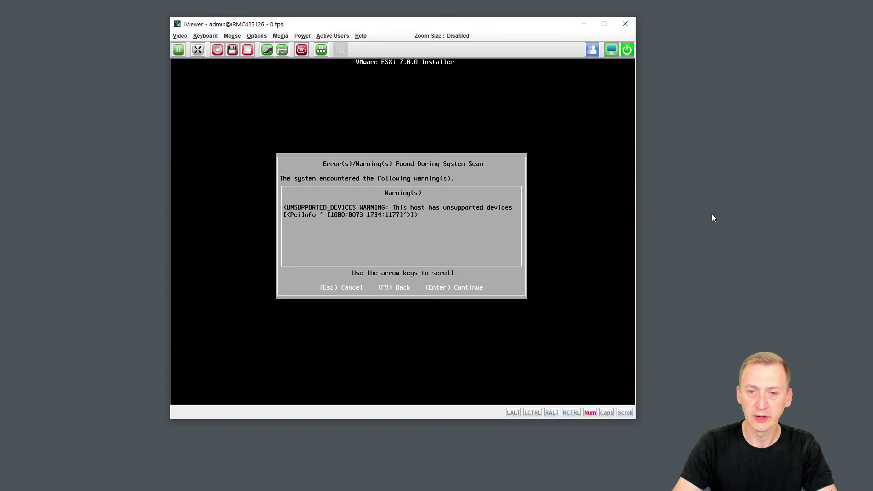
mouse_move(750, 73)
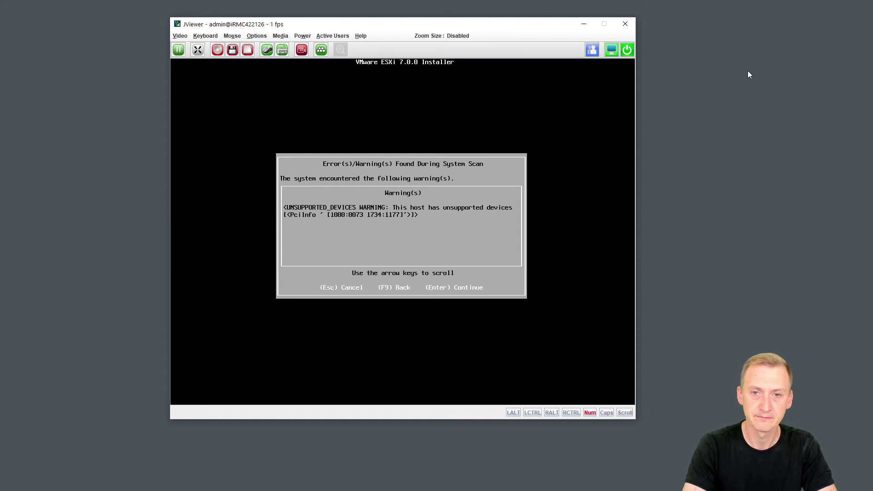
Step: Dismiss the unsupported-device warning and confirm the ESXi 7.0.0 install with F11
key("Enter")
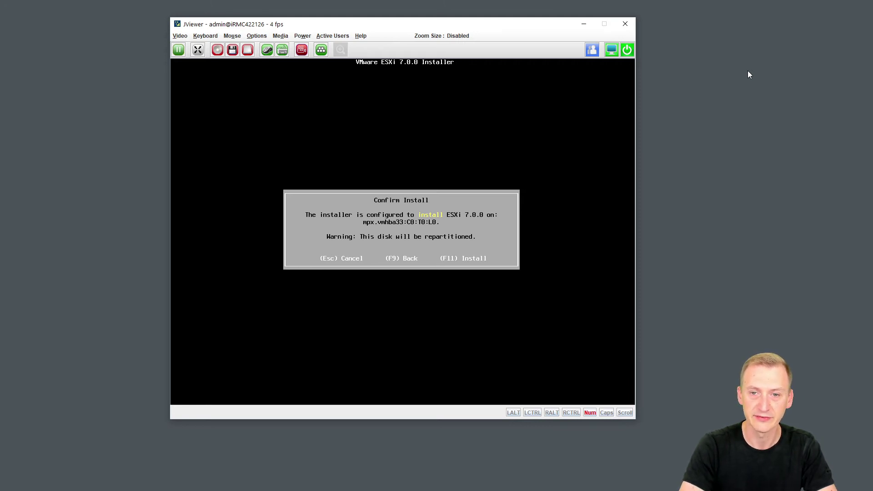
key("f11")
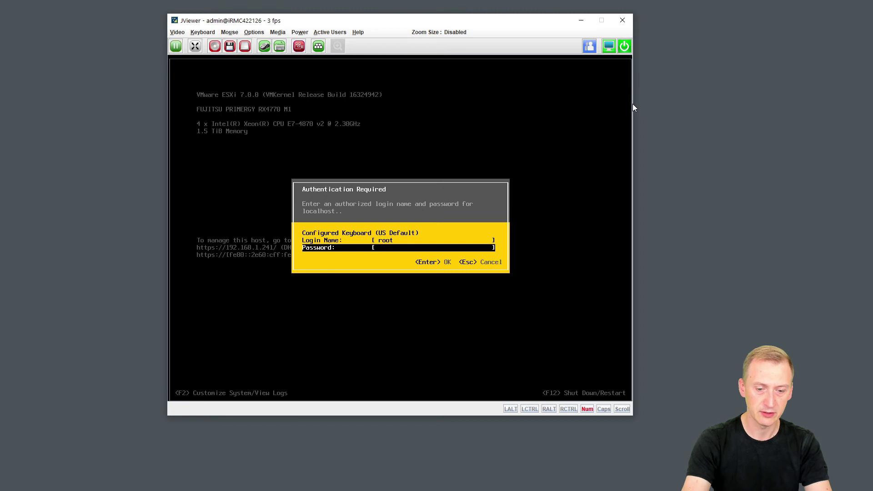
Step: Log in as root with F2, cancel Configure Password, and reach Configure Management Network showing vmnic1
type("password")
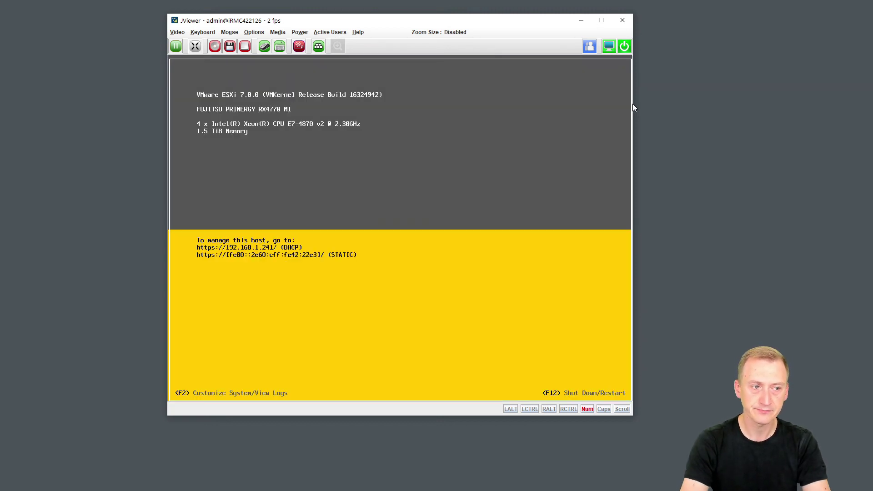
key("f2")
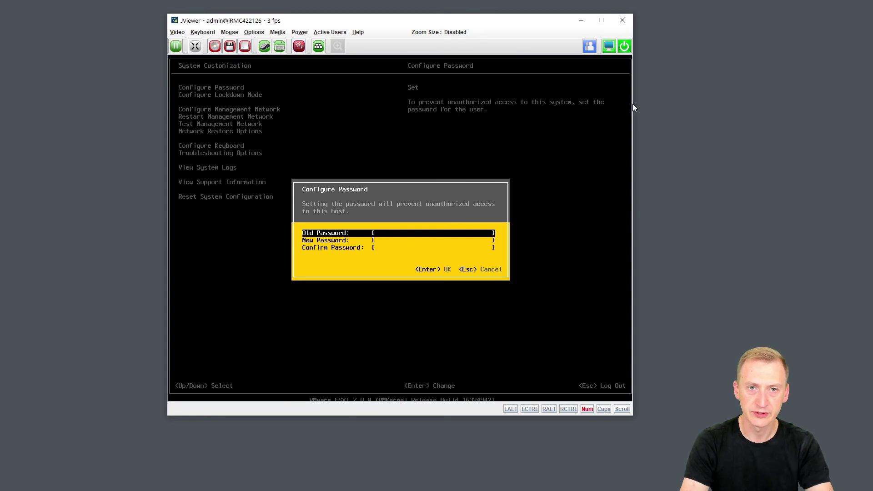
key("Escape")
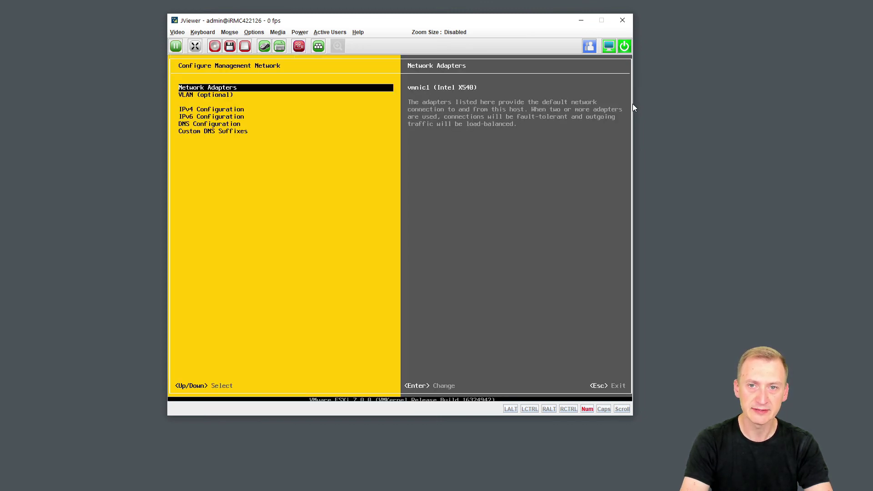
Step: In Network Adapters, check vmnic0 so it joins vmnic1 as a management adapter
key("enter")
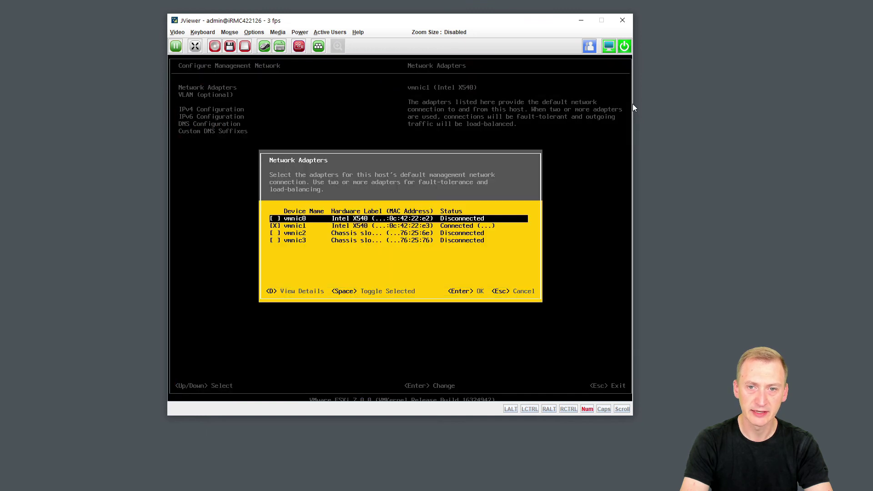
key("Down")
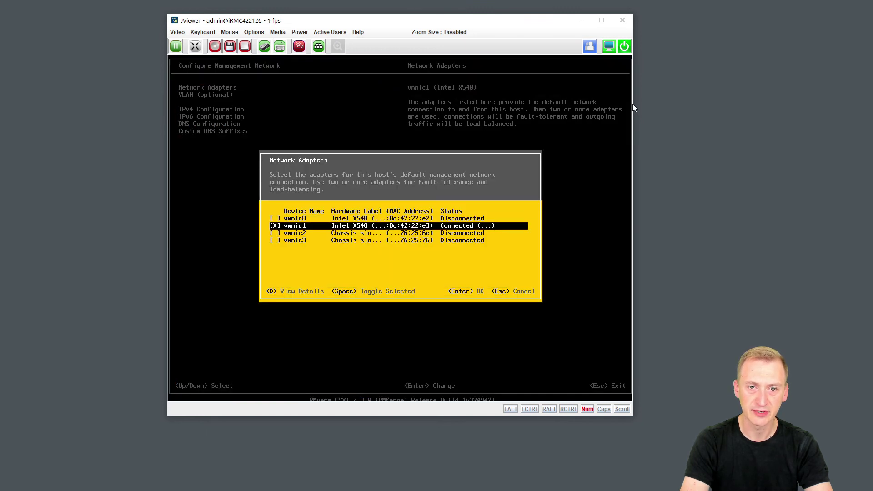
key("Up")
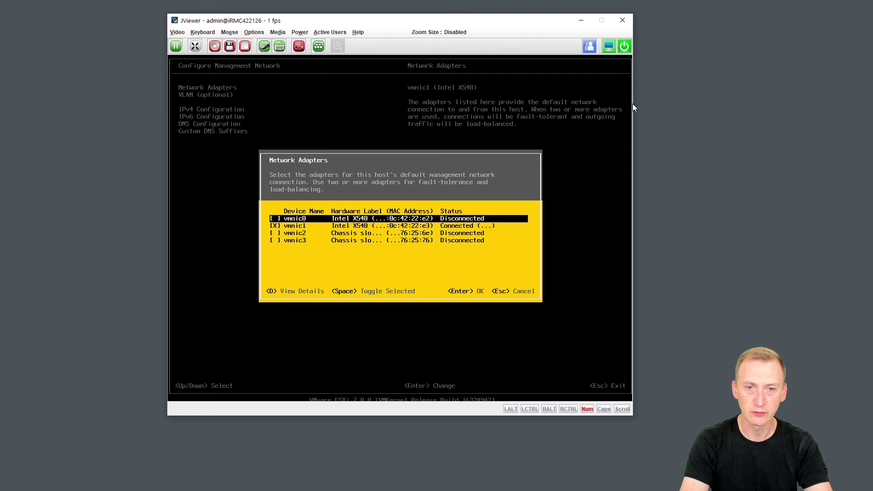
key("space")
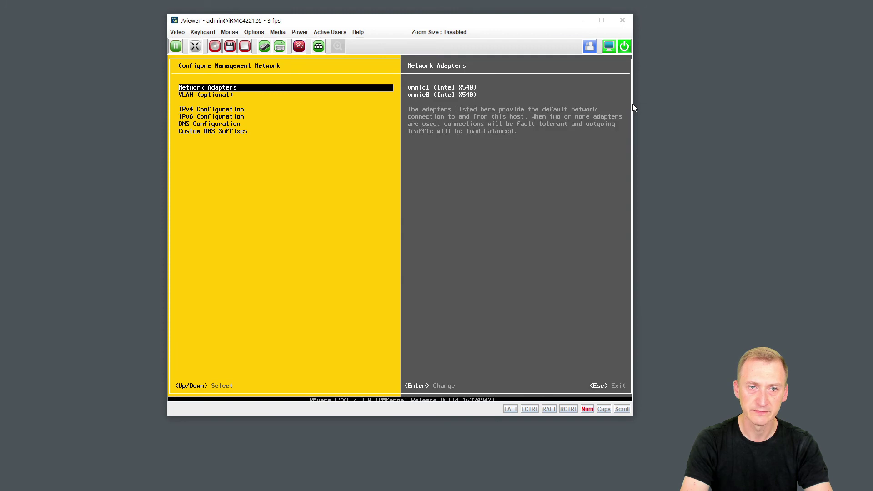
key("Down")
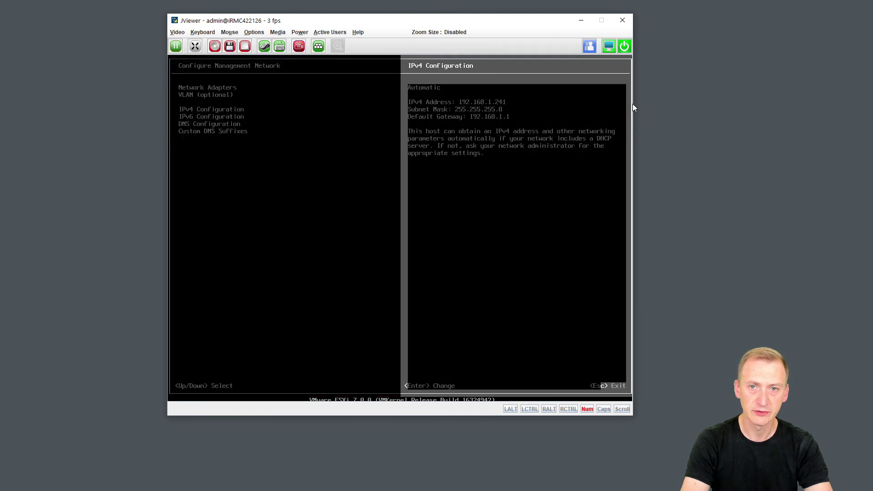
Step: Select a static IPv4 configuration and set the address to 192.168.1.254, mask 255.255.255.0, gateway 192.168.1.1
key("enter")
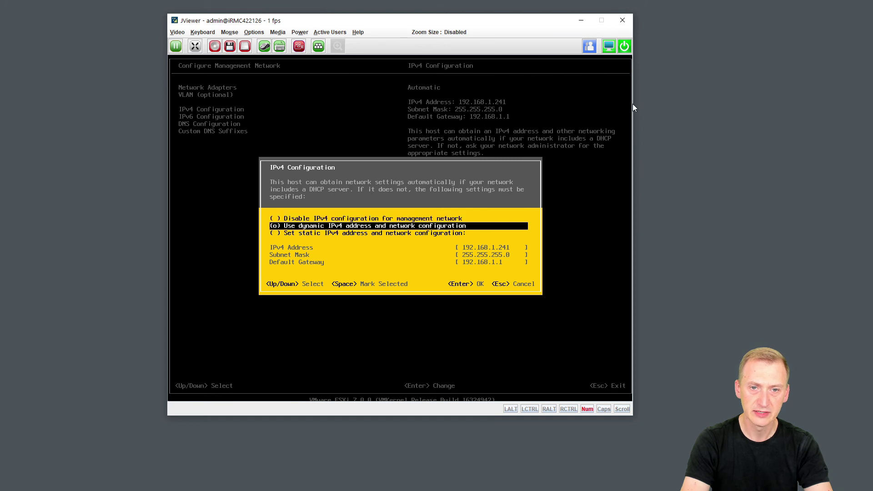
key("Down")
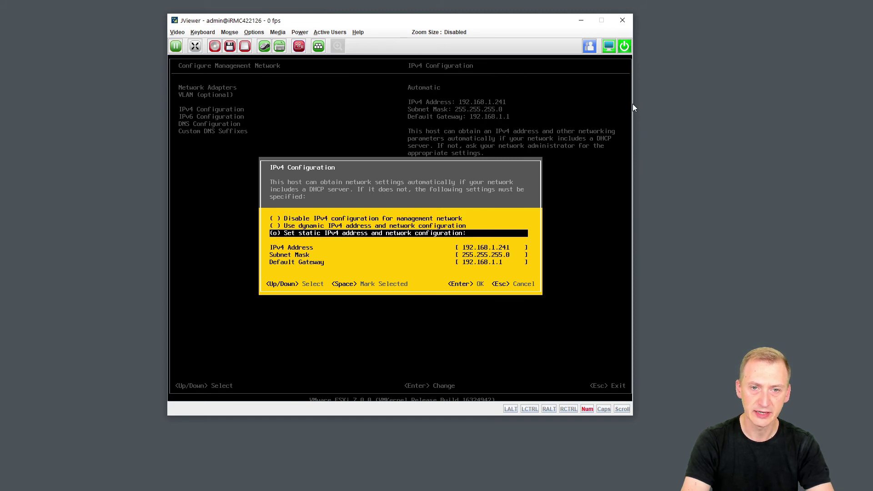
key("Down")
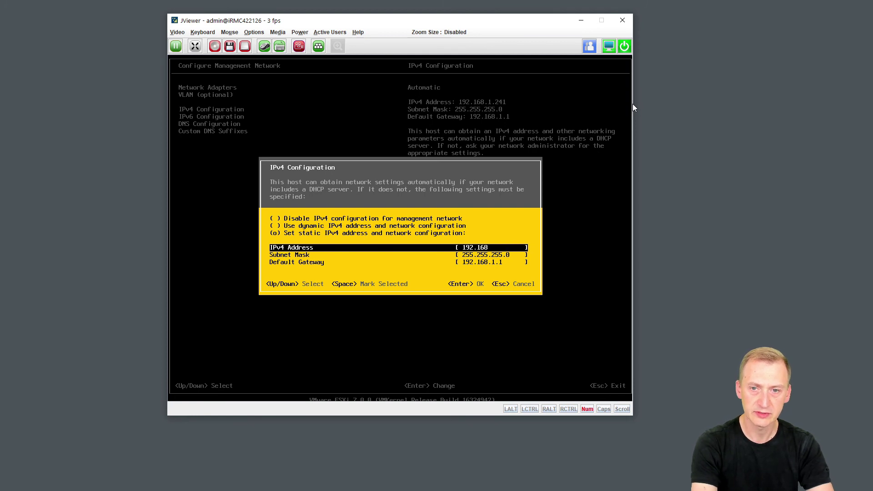
type("1.")
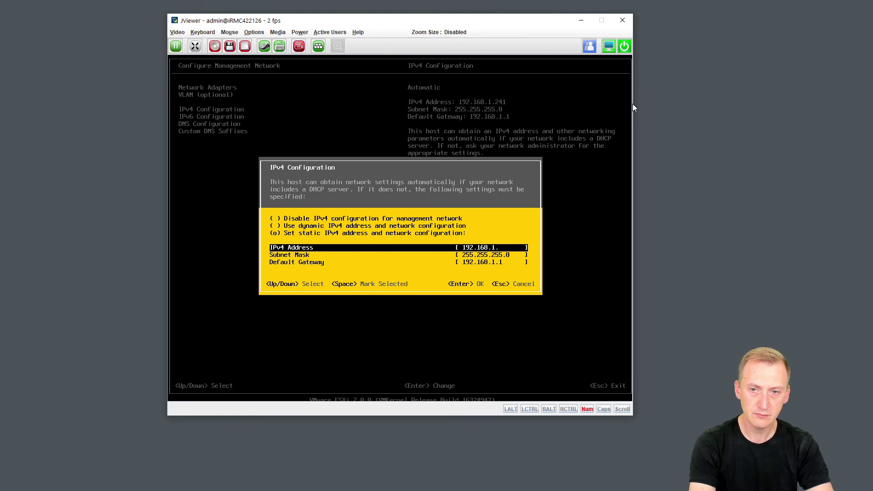
type("254")
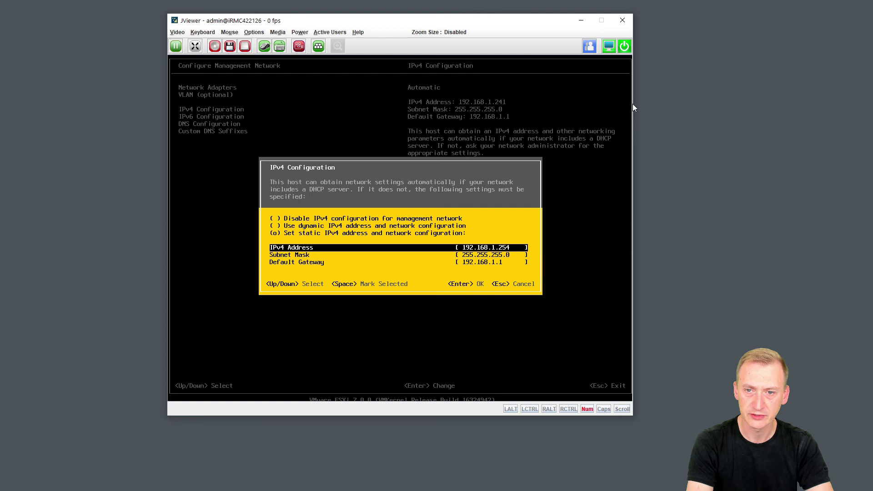
key("Backspace")
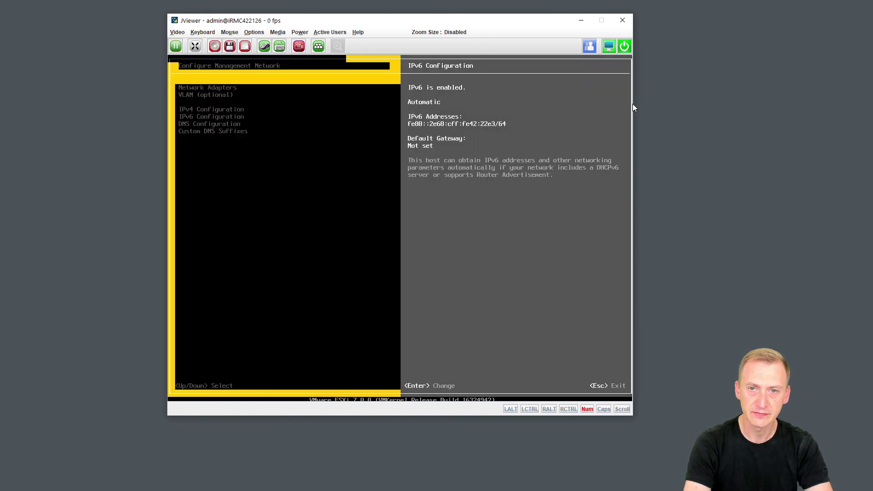
Step: Move to DNS Configuration and bring up its dialog, currently automatic with hostname localhost
key("enter")
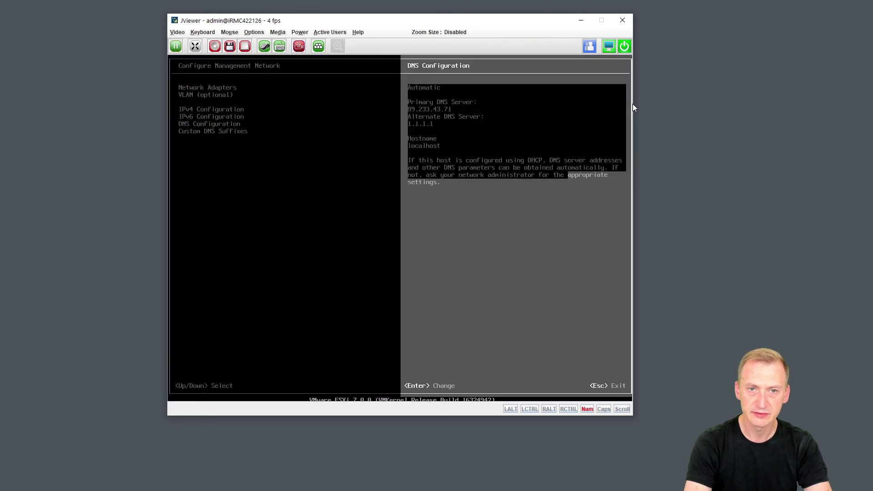
key("enter")
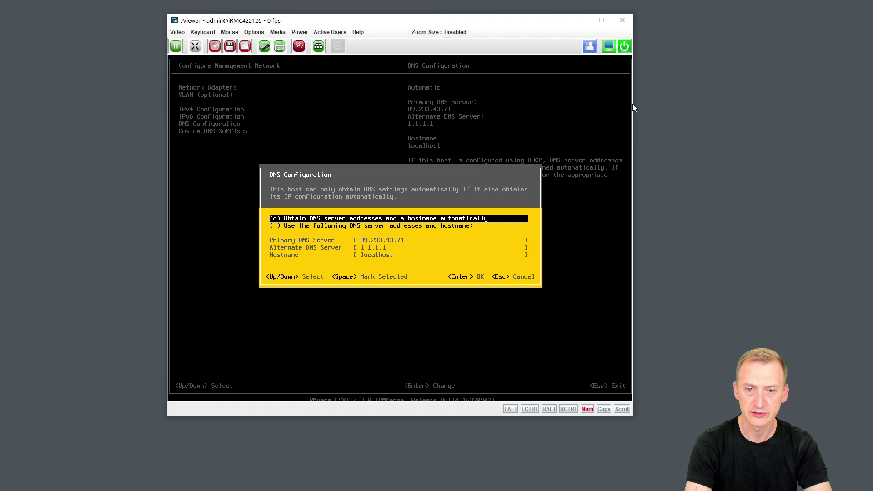
Step: Switch to manual DNS keeping servers 89.233.43.71 and 1.1.1.1, and set the hostname to esx10-01
key("Down")
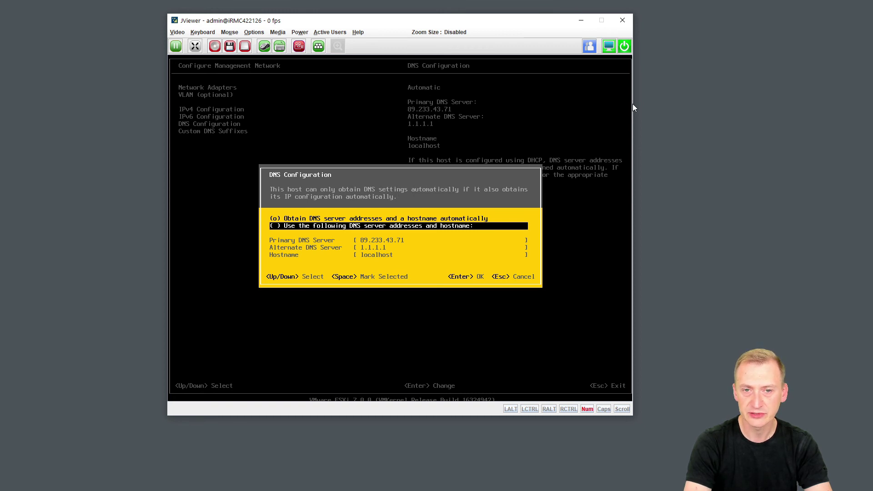
key("Down")
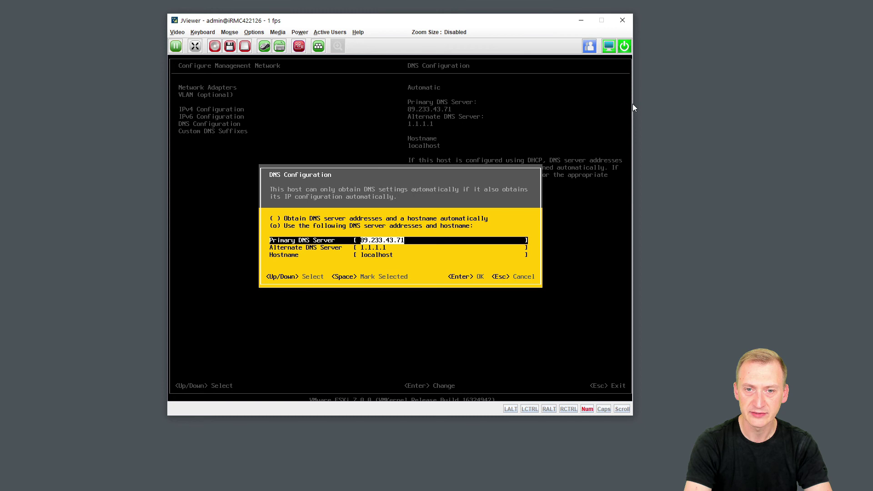
key("Down")
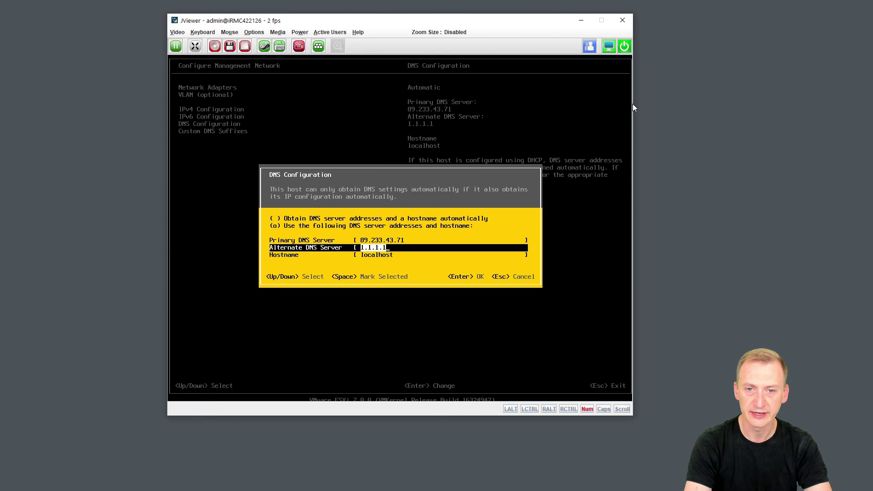
key("Down")
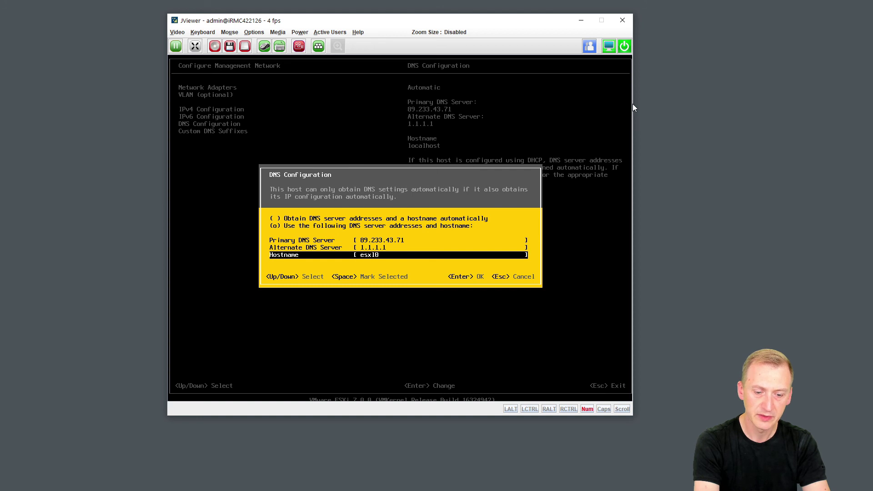
type("0")
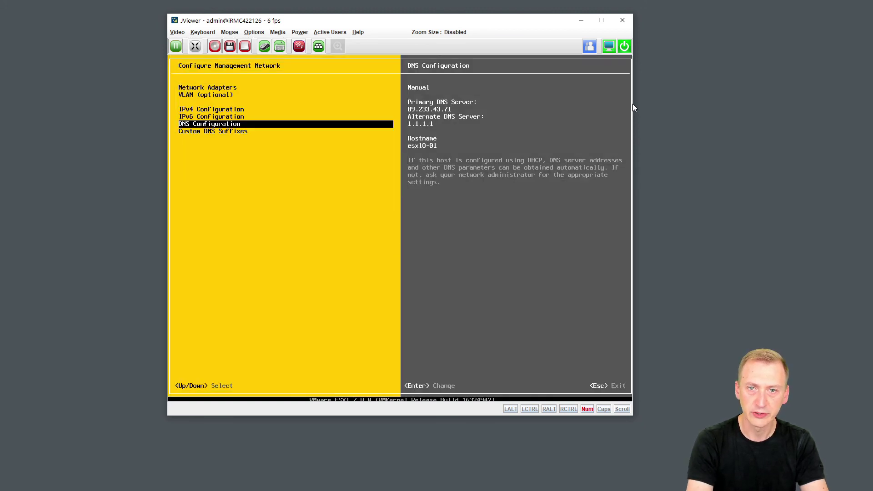
Step: Leave Configure Management Network, apply the changes with Y, and move to Test Management Network
key("Down")
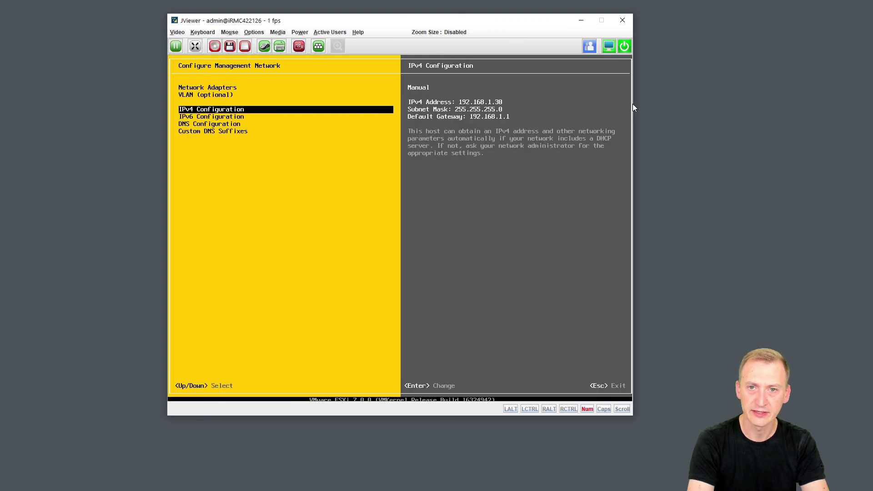
key("Up")
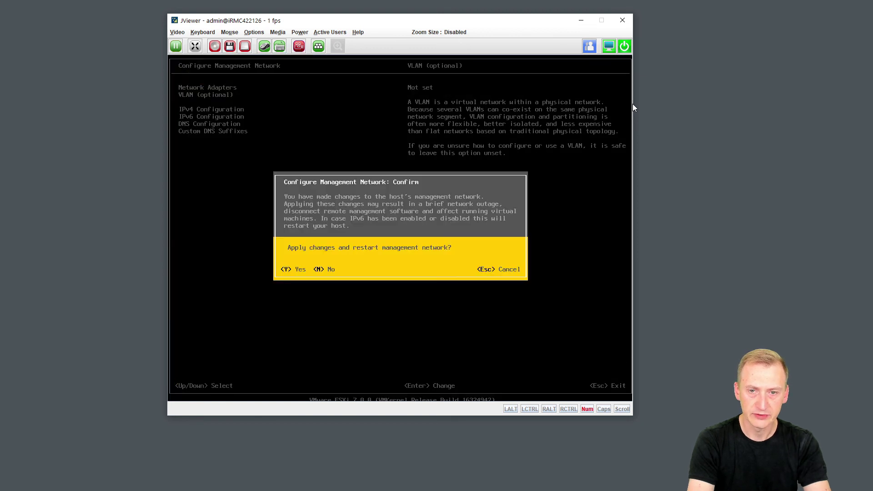
key("y")
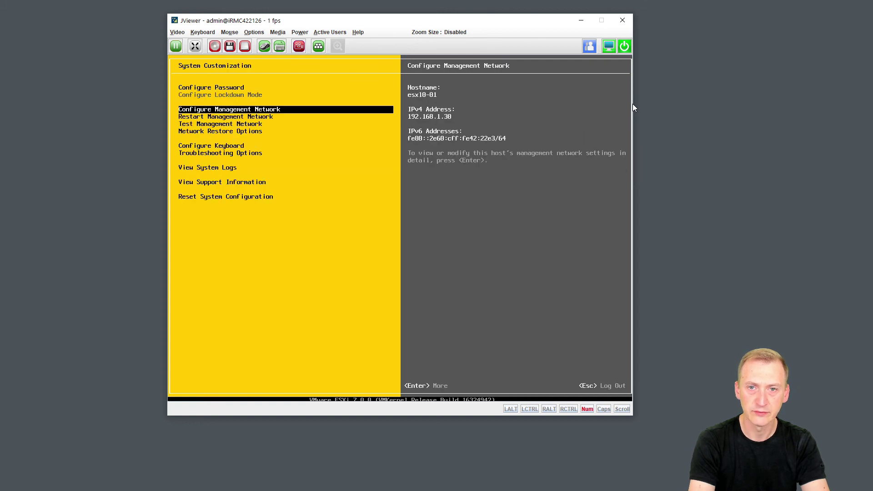
key("Down")
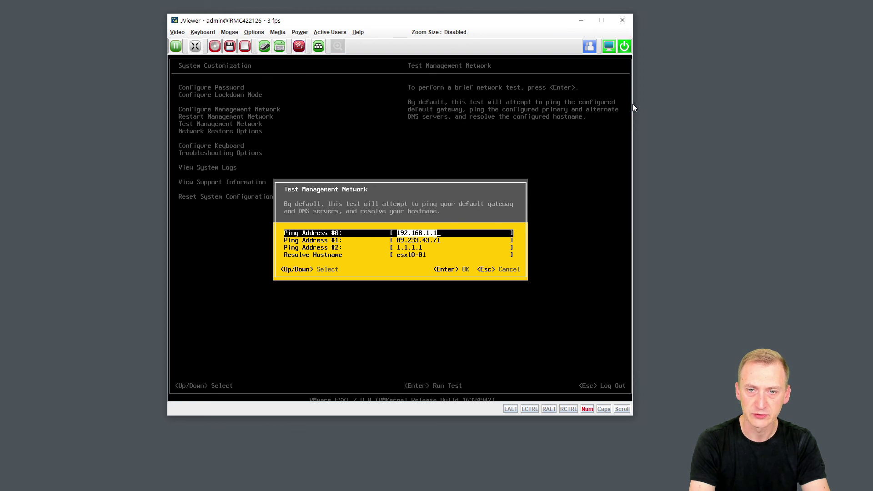
Step: Run the management network test against the gateway and DNS servers, resolving esx10-01
key("Down")
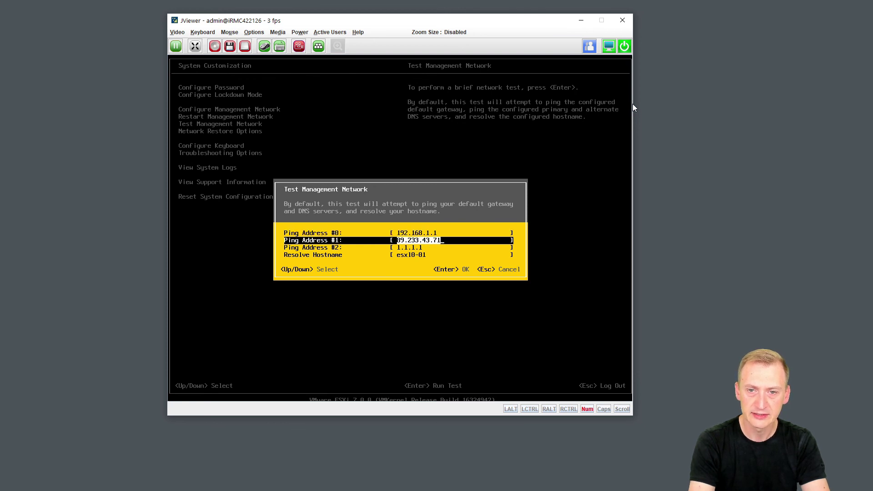
key("Down")
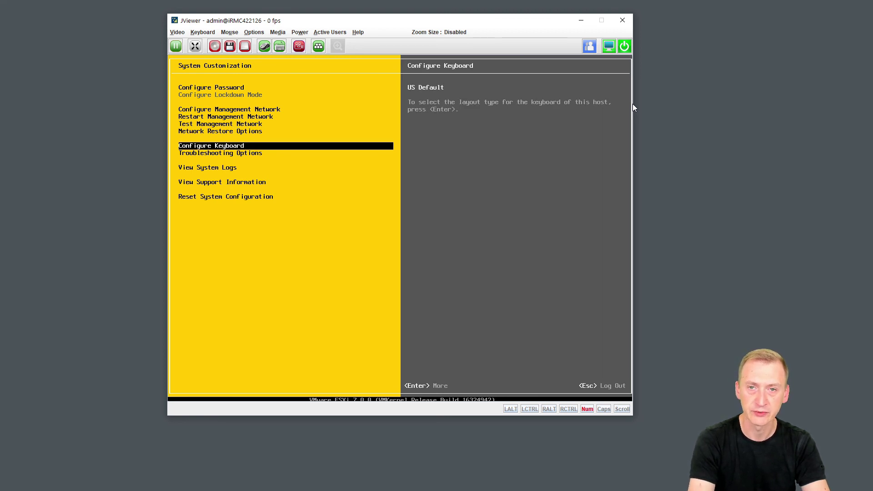
Step: Enter Troubleshooting Mode Options, where the ESXi Shell shows as disabled
key("Down")
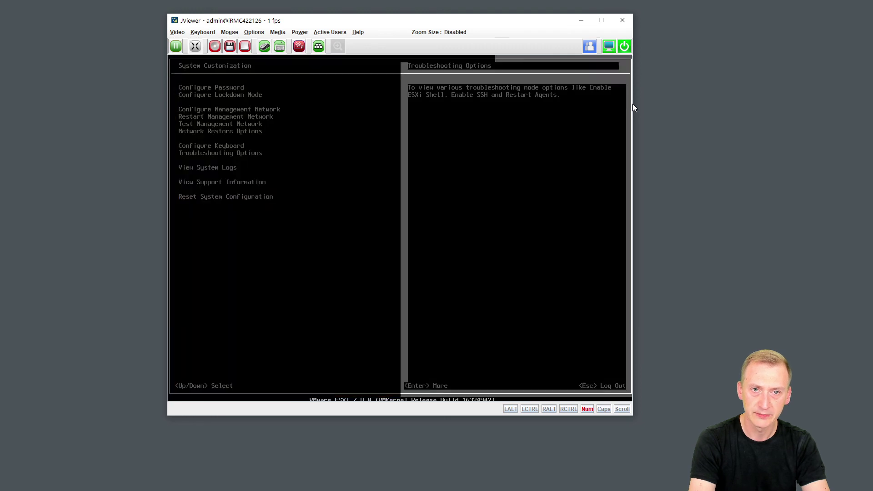
key("enter")
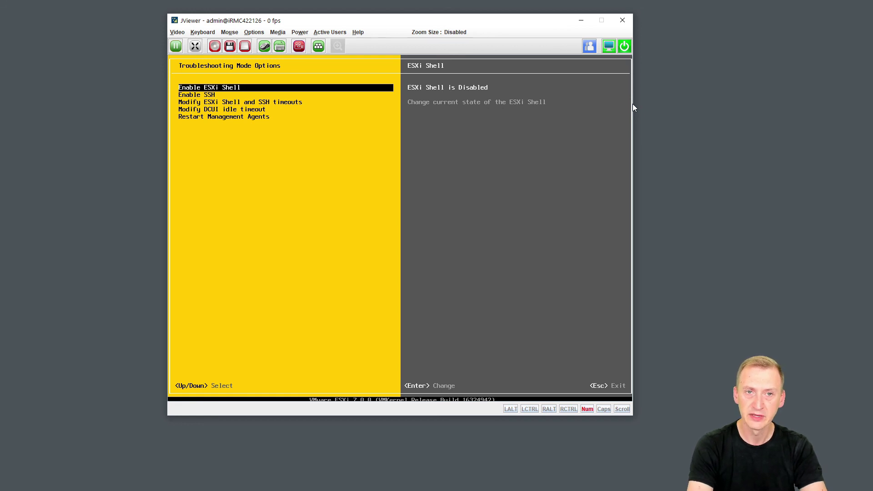
key("Down")
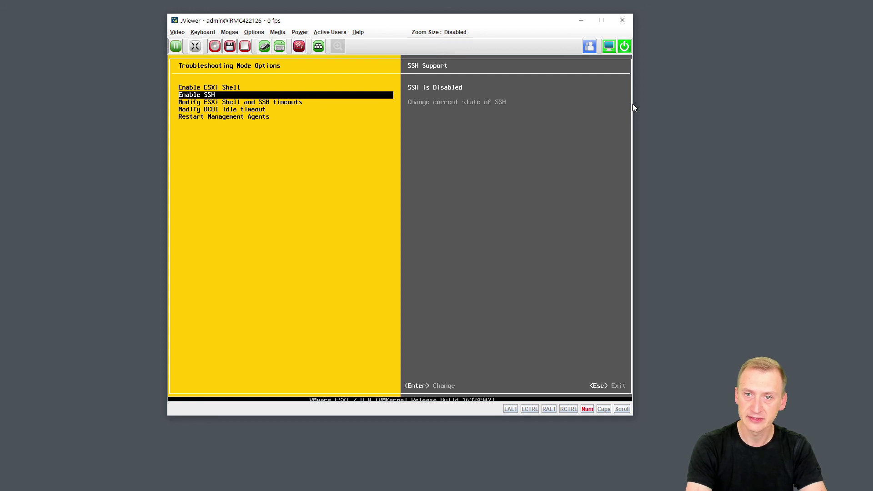
key("Down")
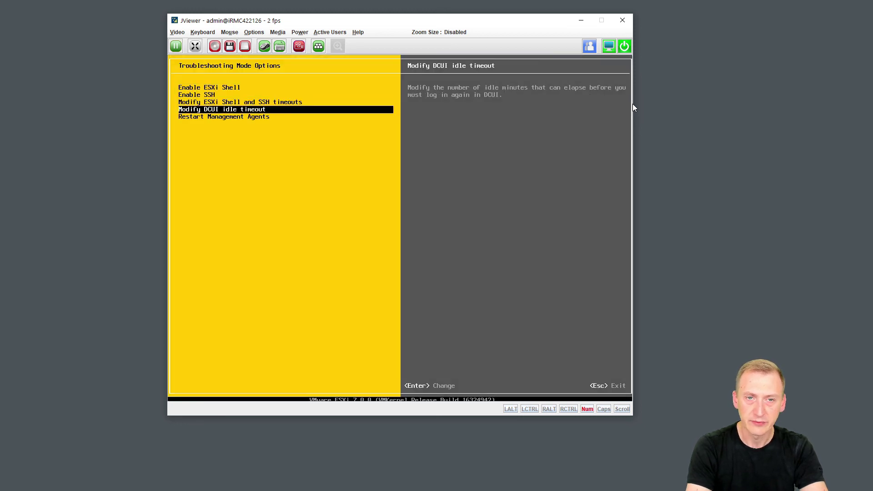
key("Down")
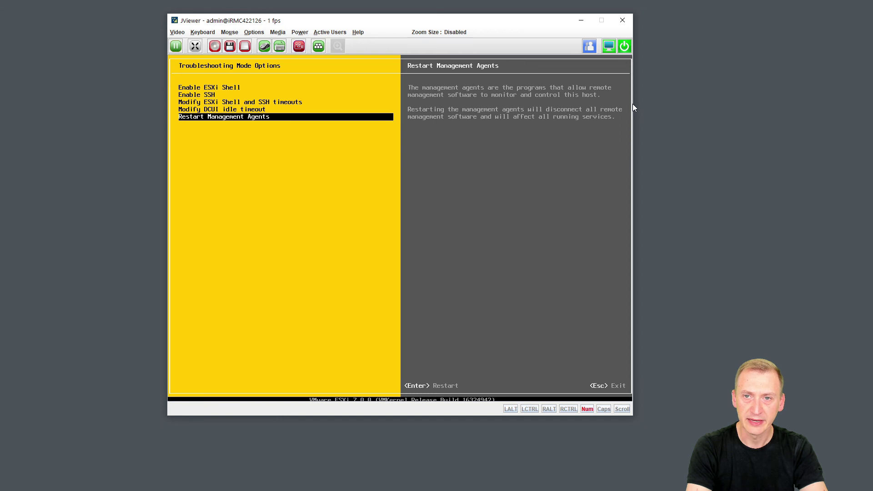